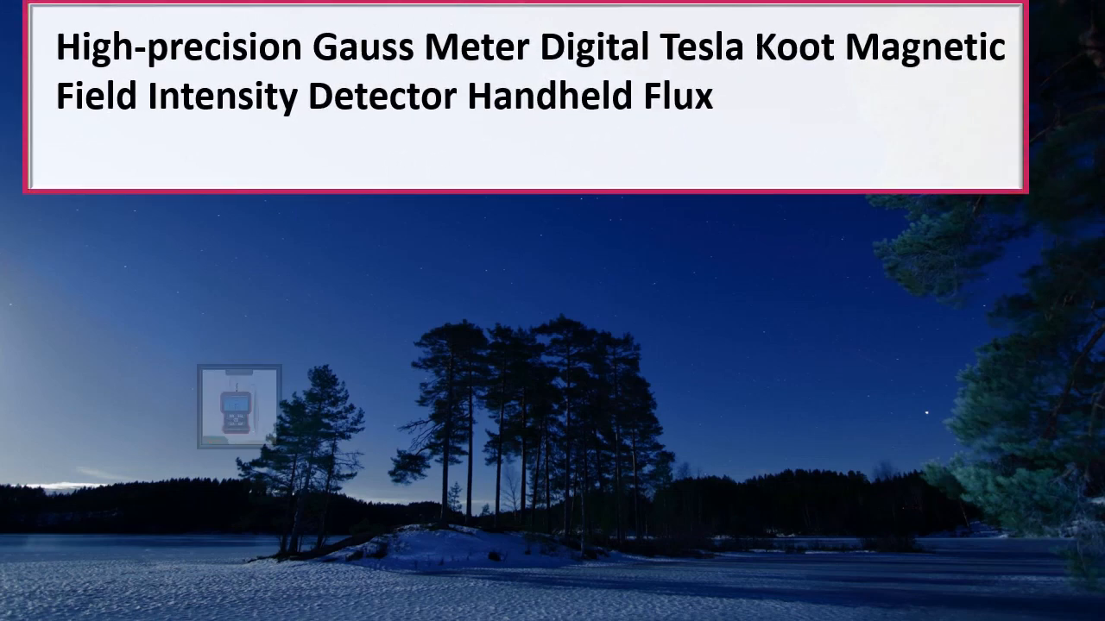
Let the slideshow play until the NITERUS Gauss meter image animates in at full size
left_click(239, 404)
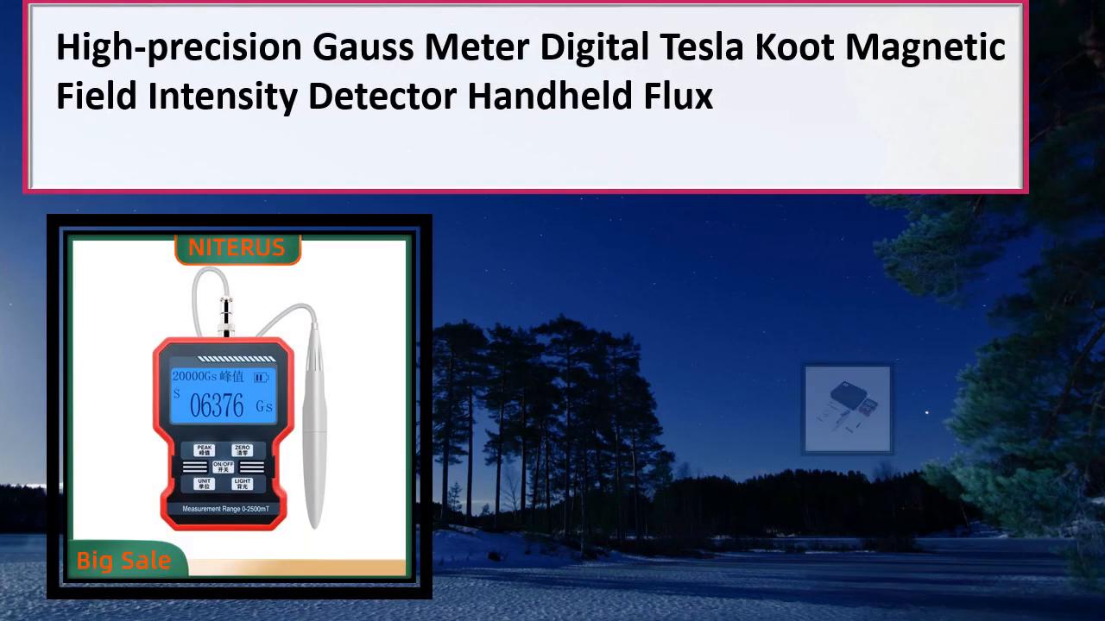